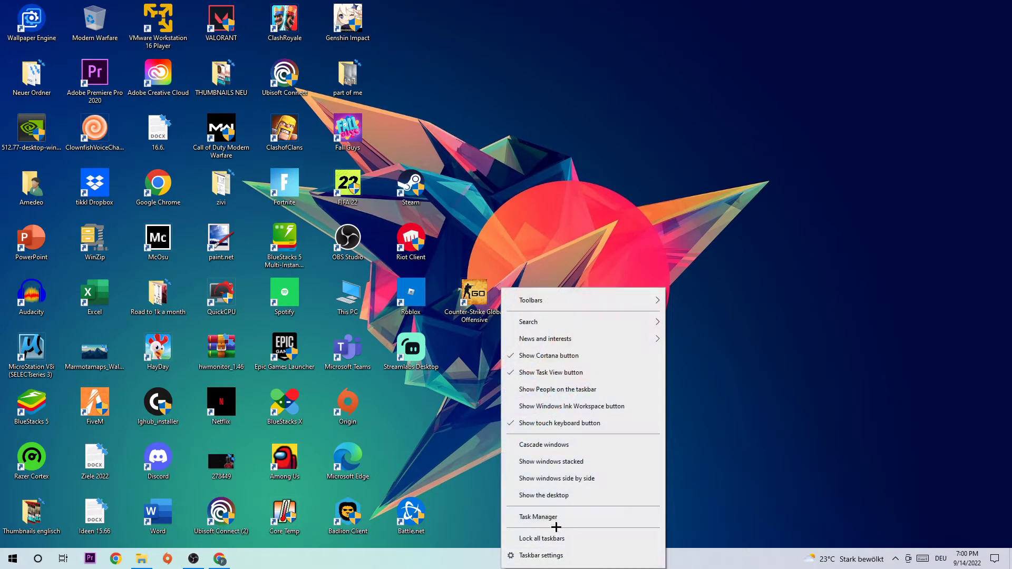
Launch Task Manager from the taskbar to see running processes and resource use.
left_click(581, 514)
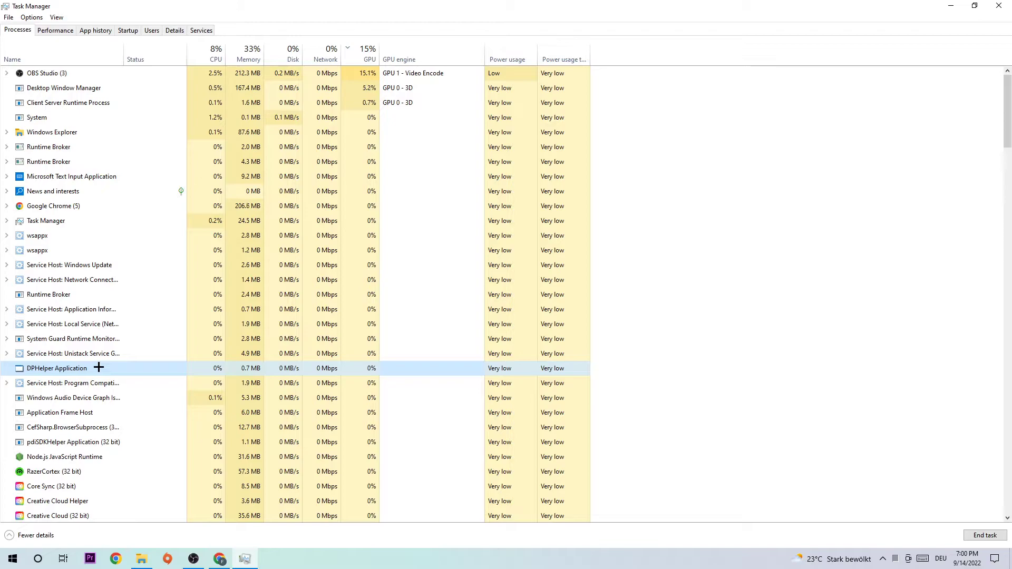
End an unneeded background process and close Task Manager back to the desktop.
right_click(56, 368)
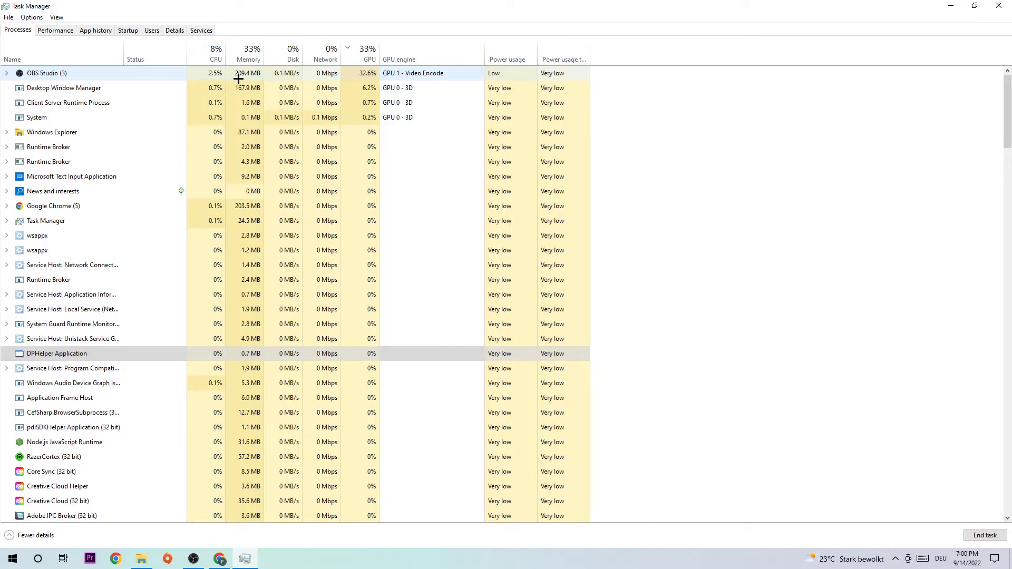
left_click(64, 88)
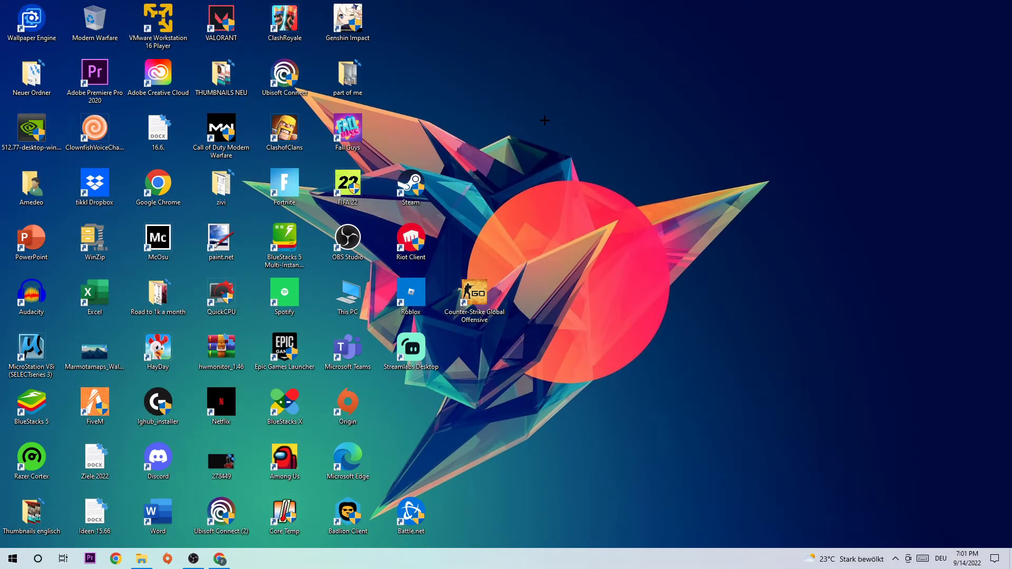
mouse_move(728, 211)
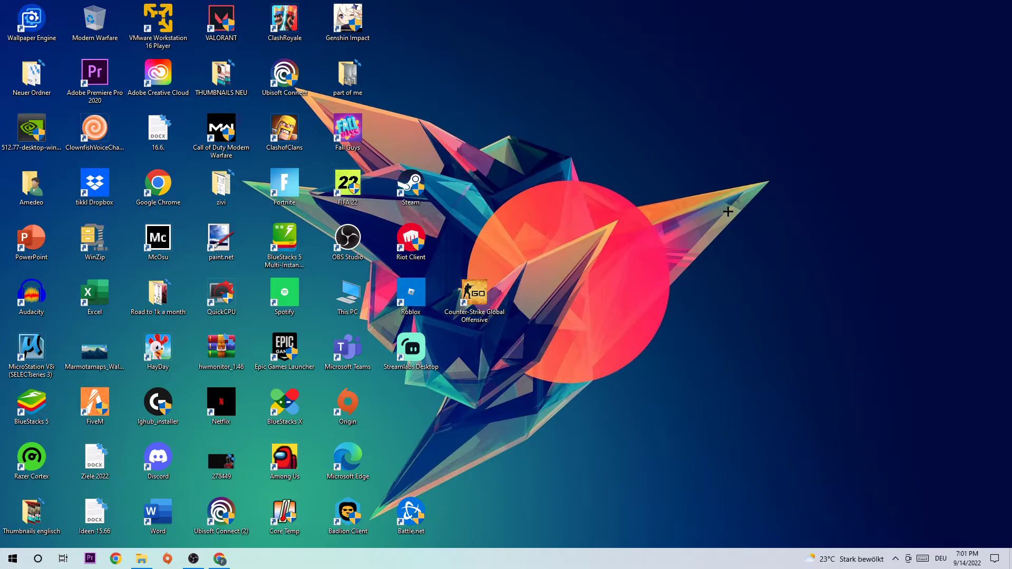
Go to Display settings from the desktop context menu, showing both monitors.
right_click(729, 212)
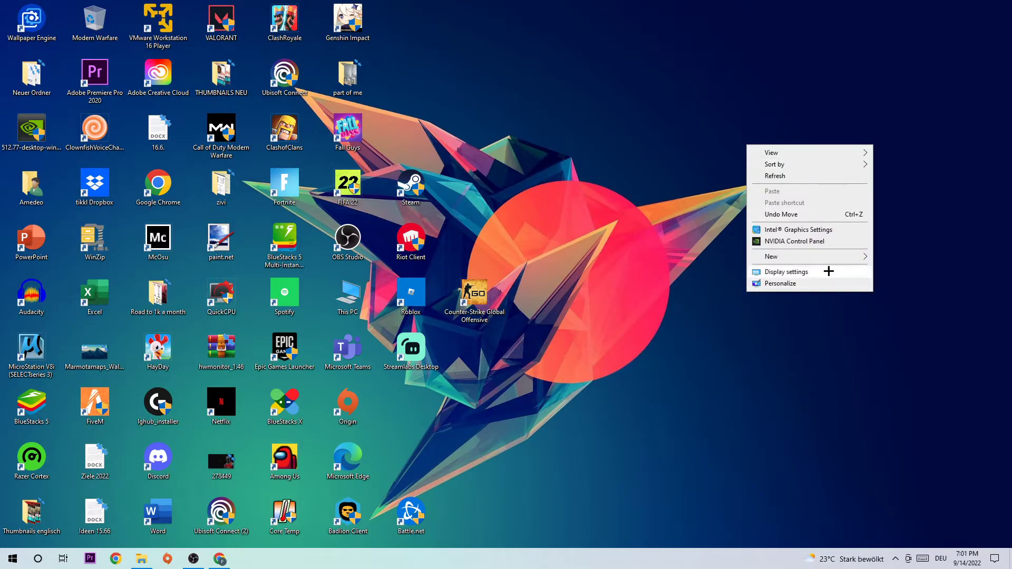
left_click(785, 273)
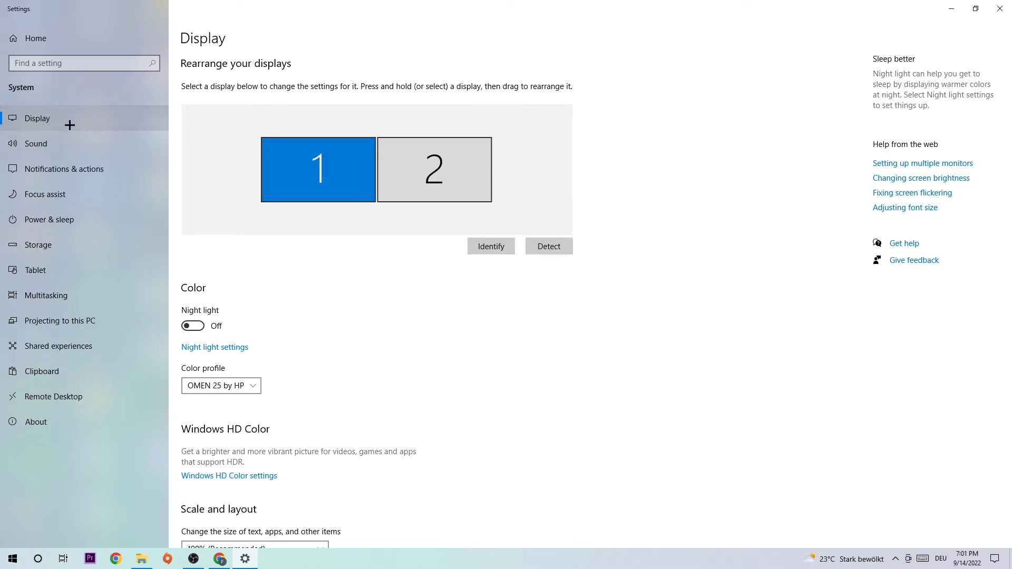
mouse_move(284, 102)
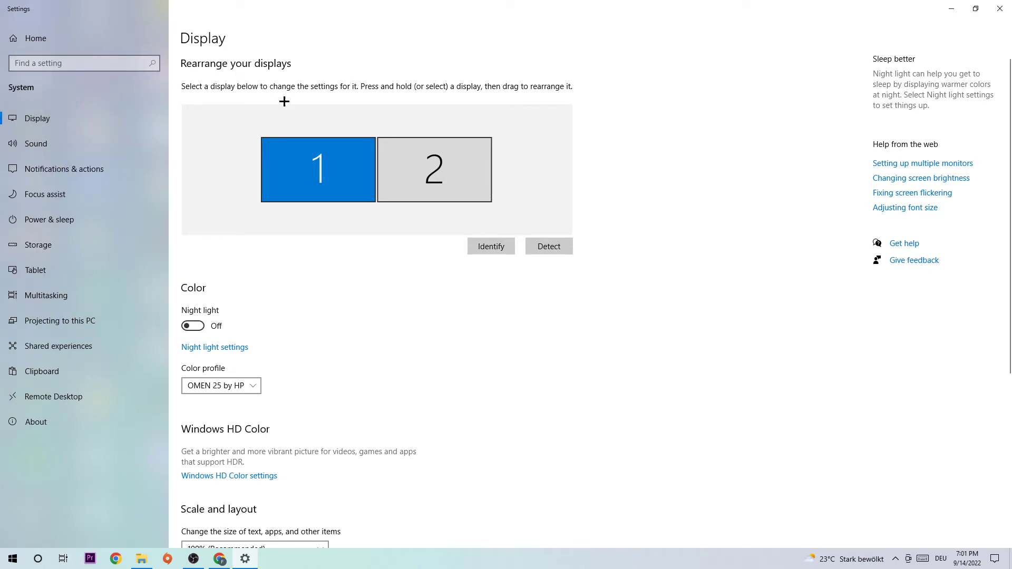
mouse_move(312, 117)
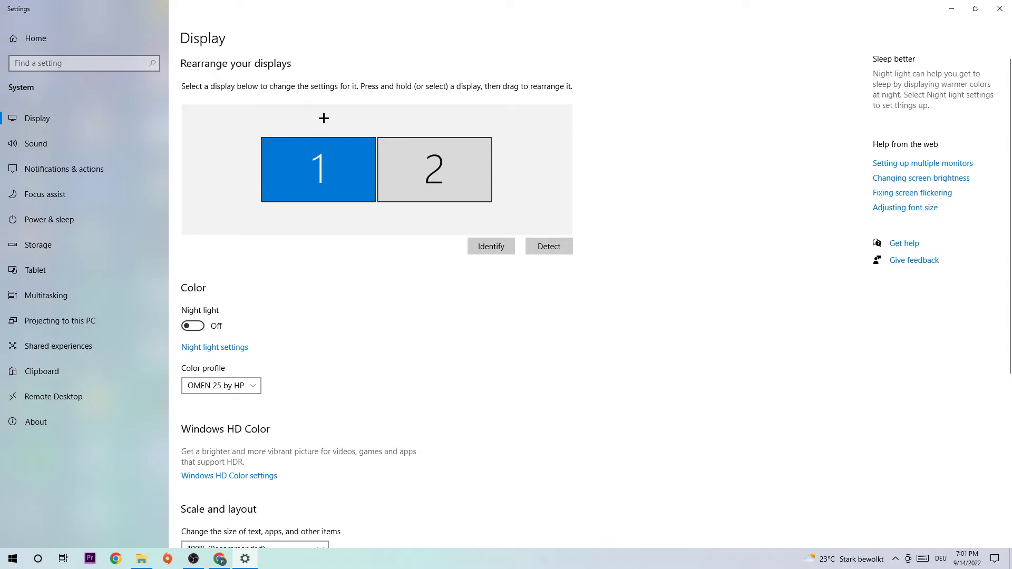
Review Scale and layout and keep the display resolution at 1920 × 1080.
scroll("down", 3)
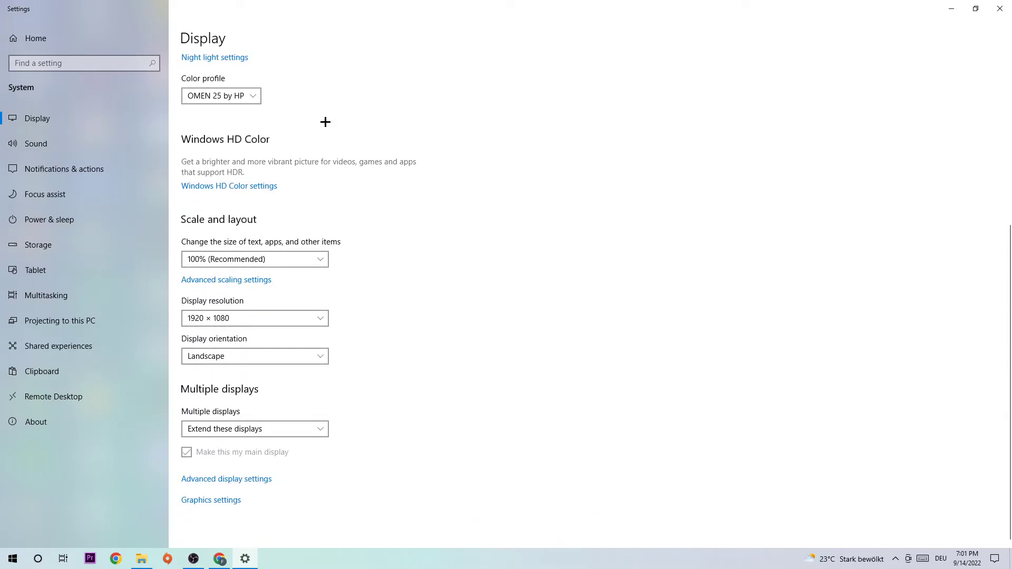
mouse_move(255, 231)
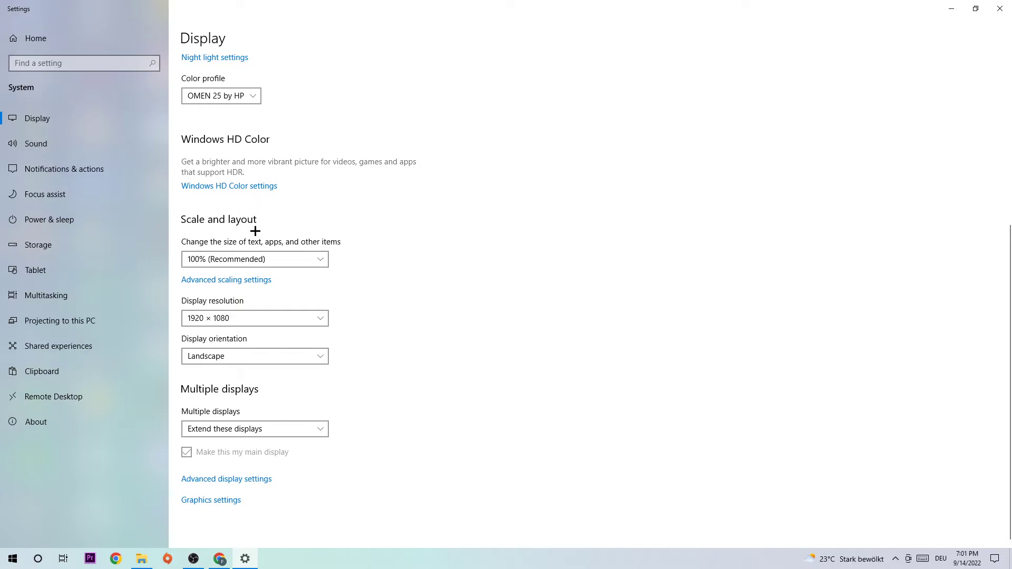
mouse_move(362, 217)
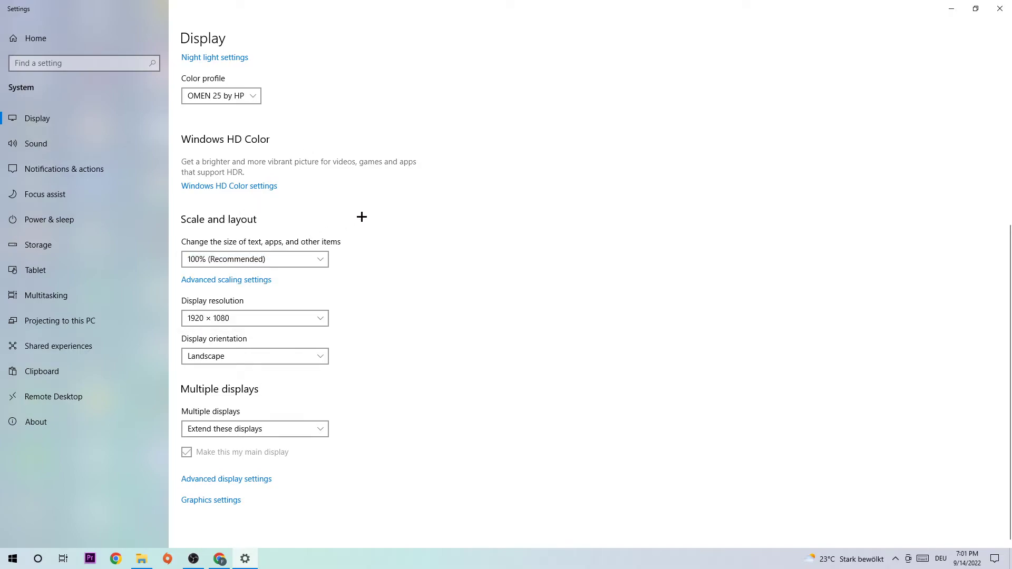
left_click(254, 317)
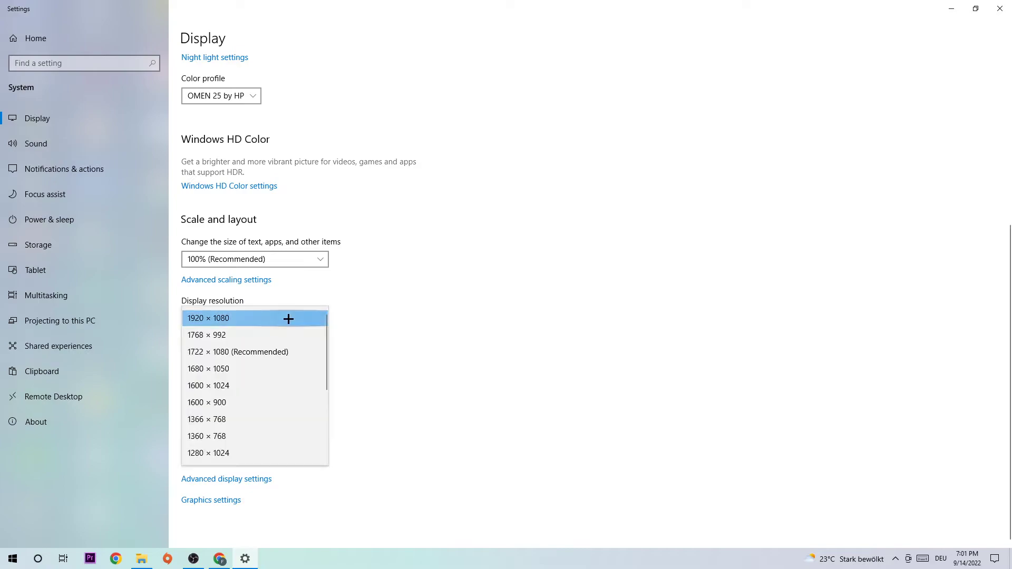
left_click(208, 317)
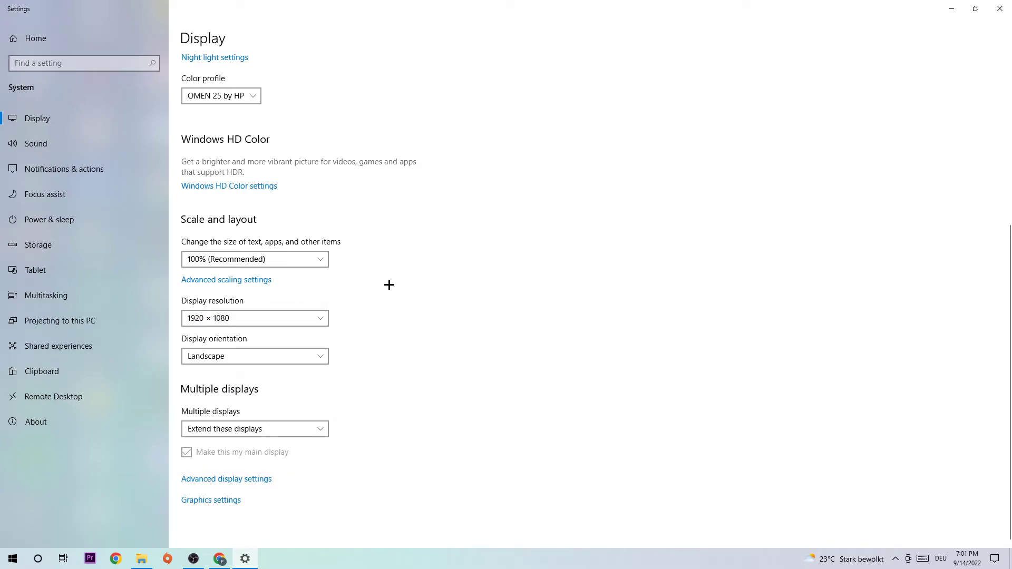
mouse_move(390, 285)
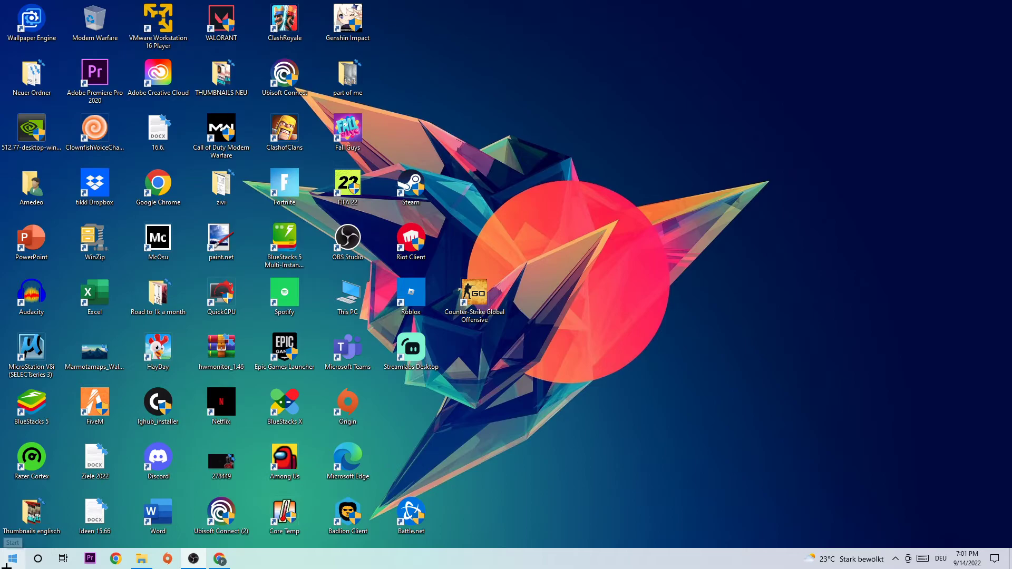
Visit Update & Security > Windows Update, then select the 512.77 graphics driver installer on the desktop.
left_click(11, 559)
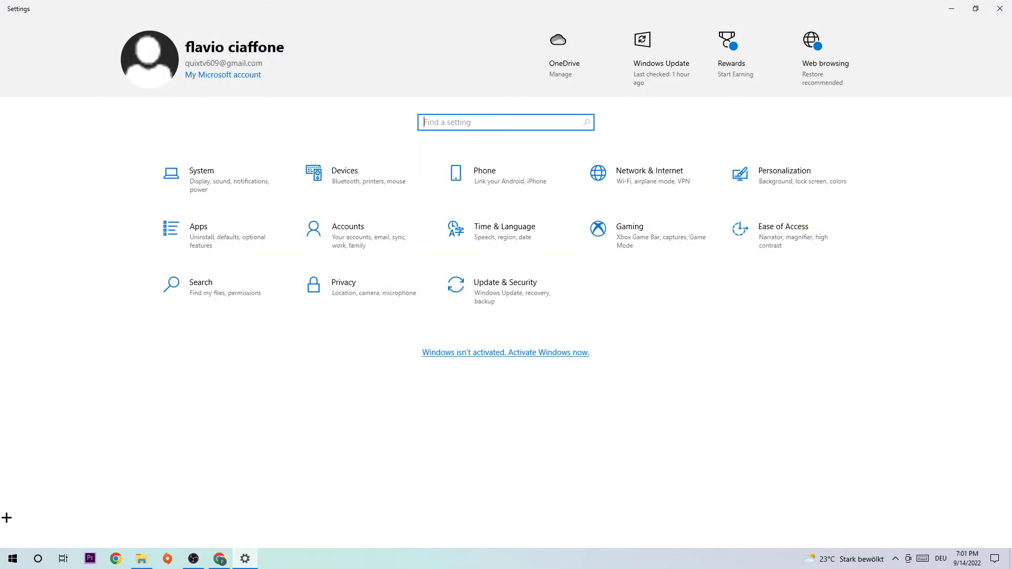
left_click(505, 283)
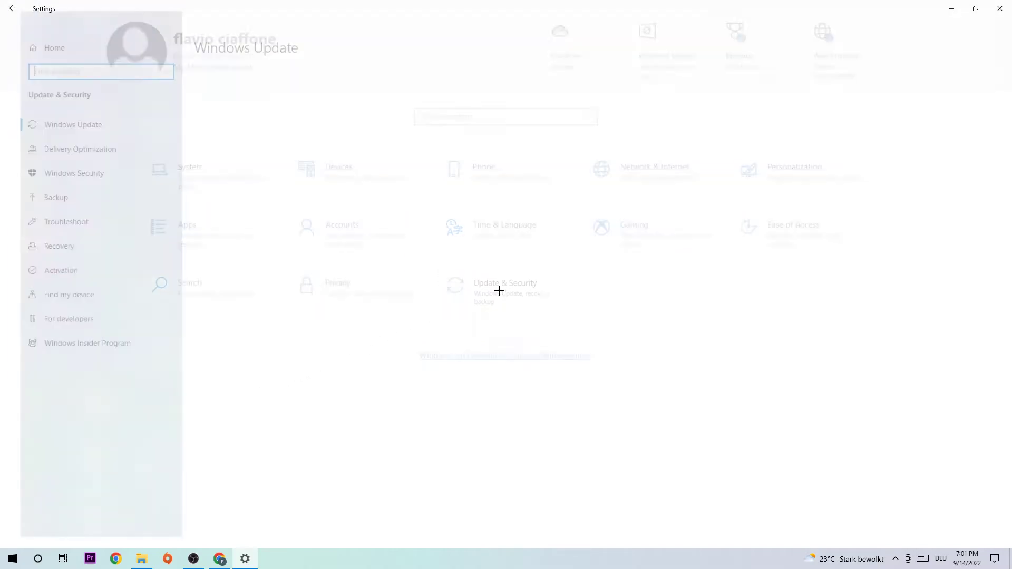
left_click(505, 291)
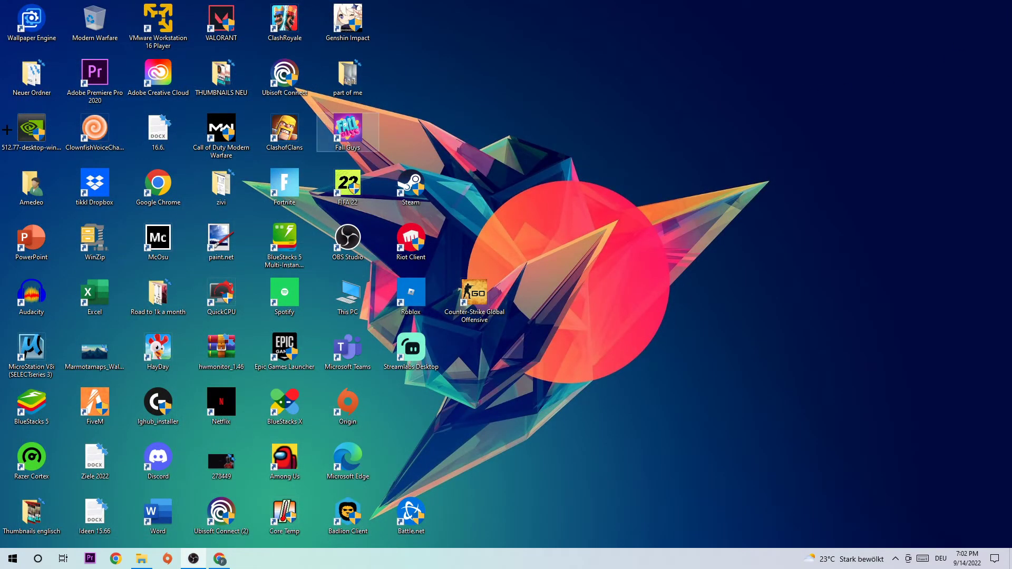
left_click(31, 125)
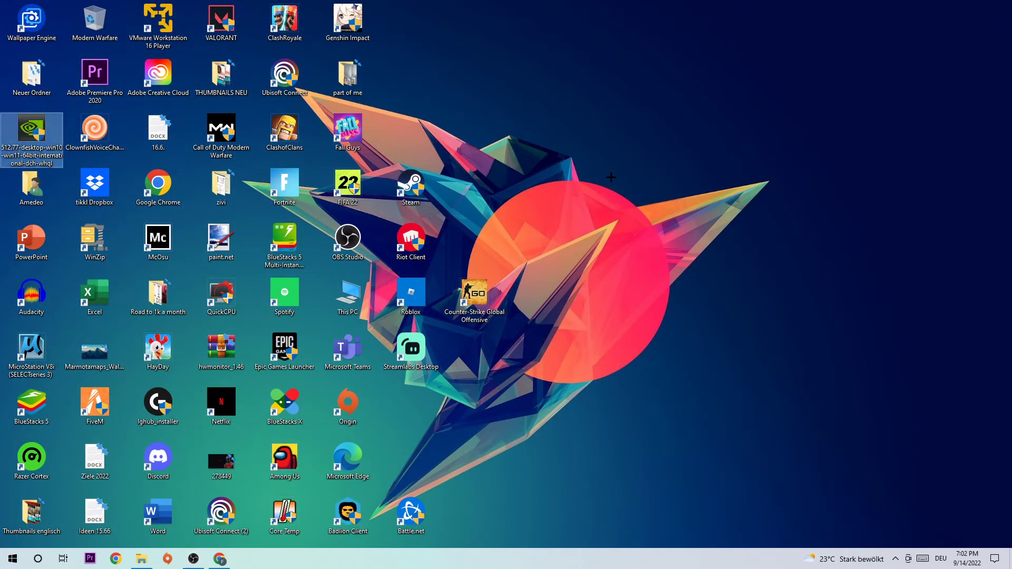